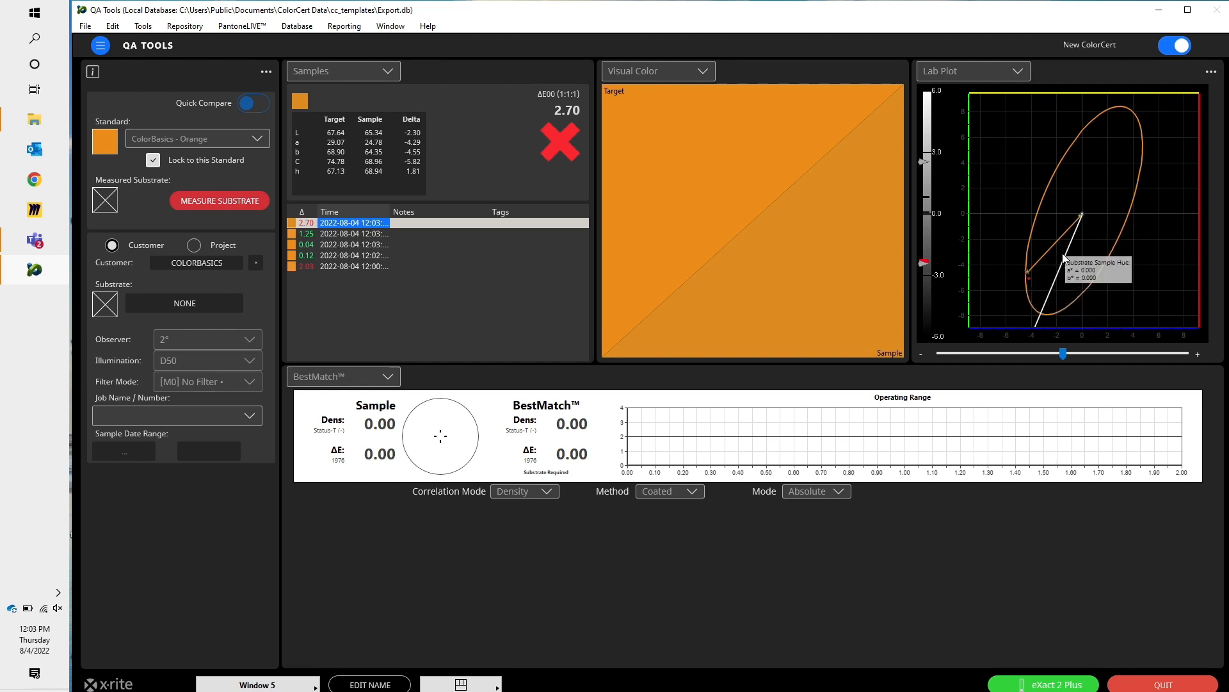
mouse_move(594, 416)
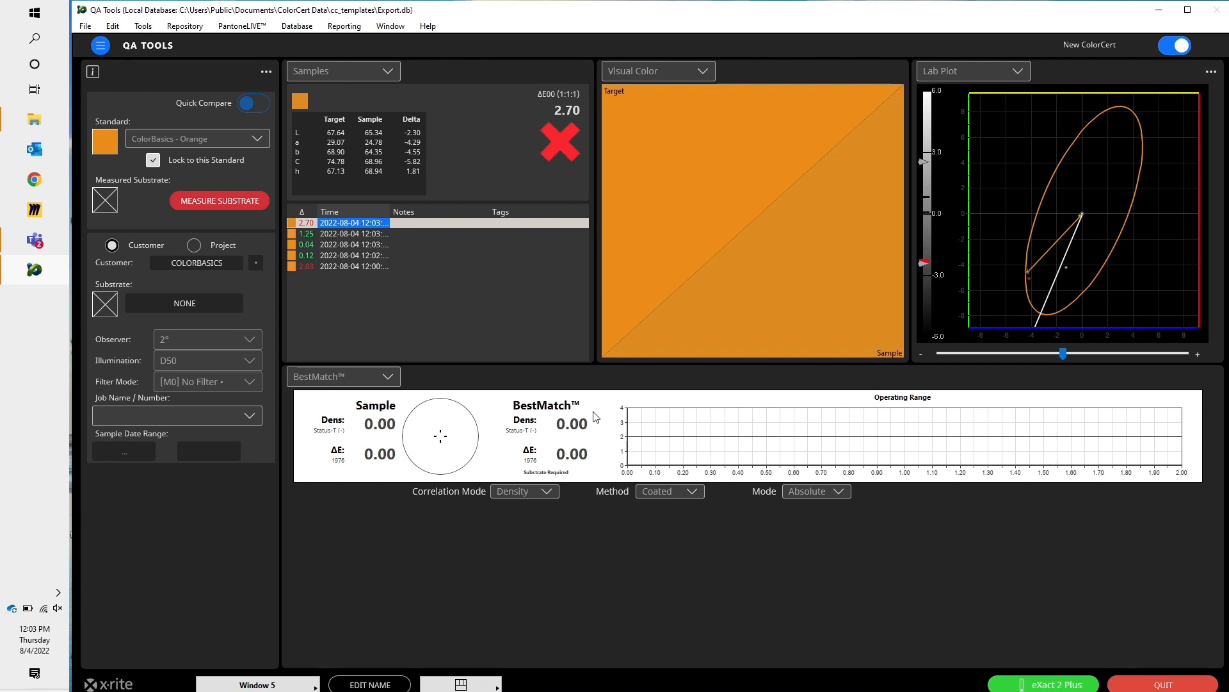
mouse_move(220, 201)
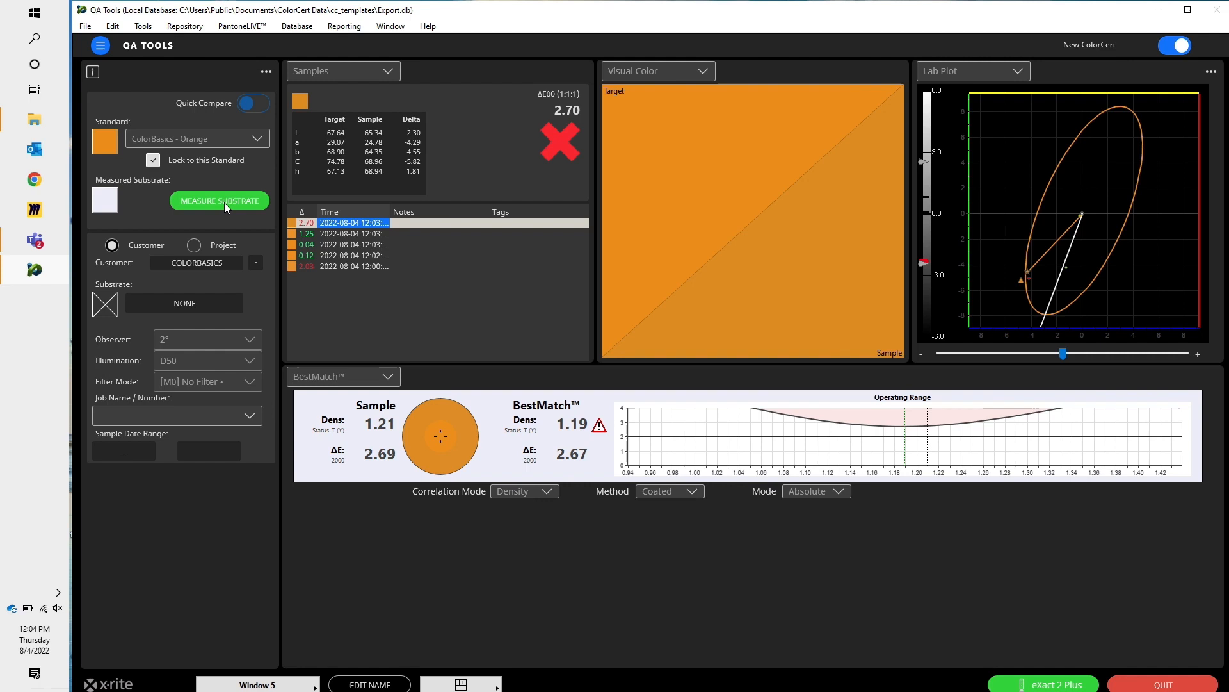
mouse_move(342, 151)
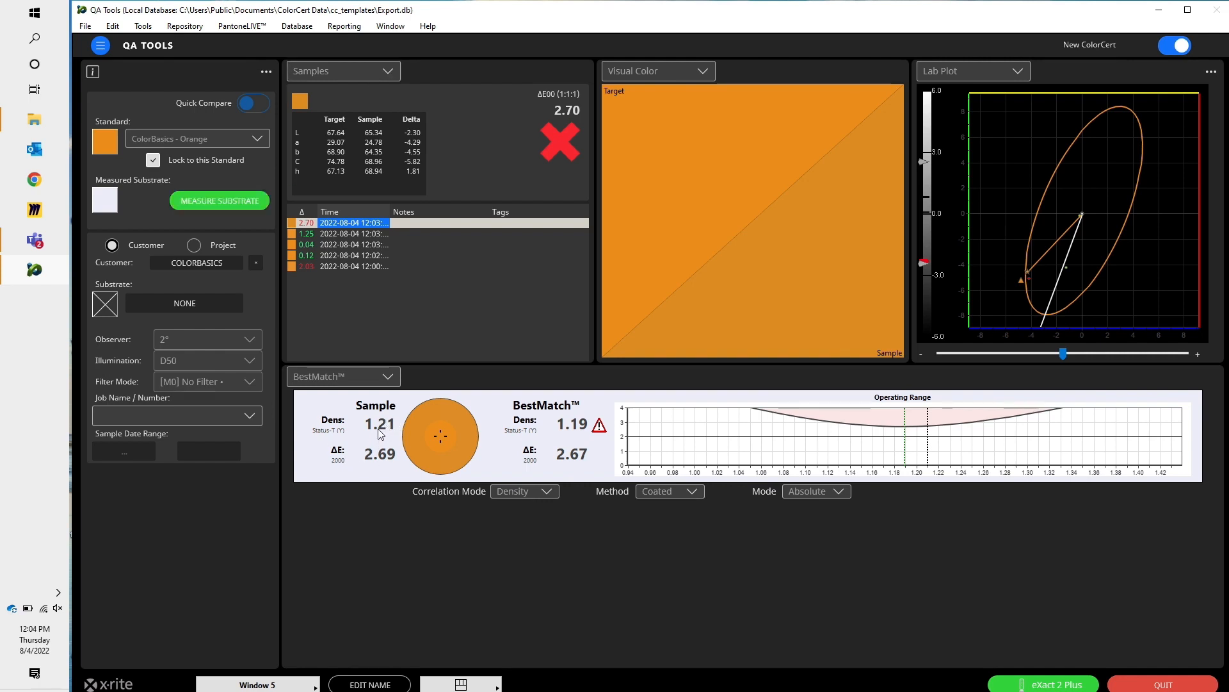
mouse_move(482, 468)
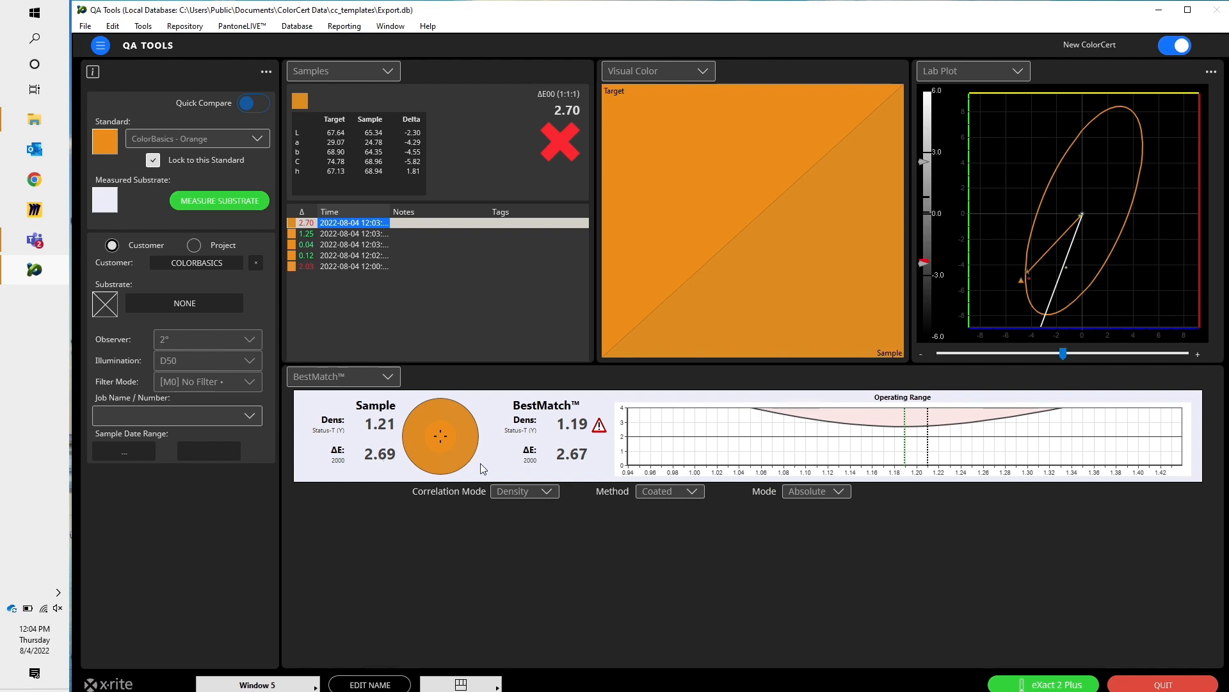
mouse_move(566, 442)
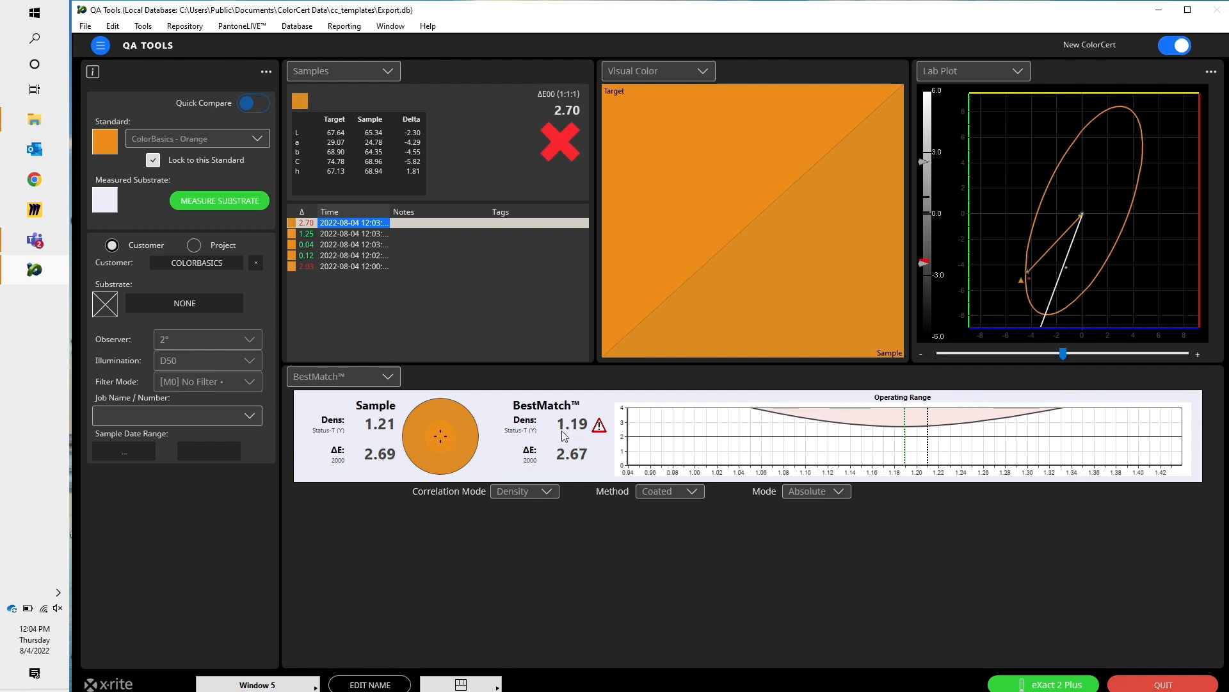
mouse_move(561, 463)
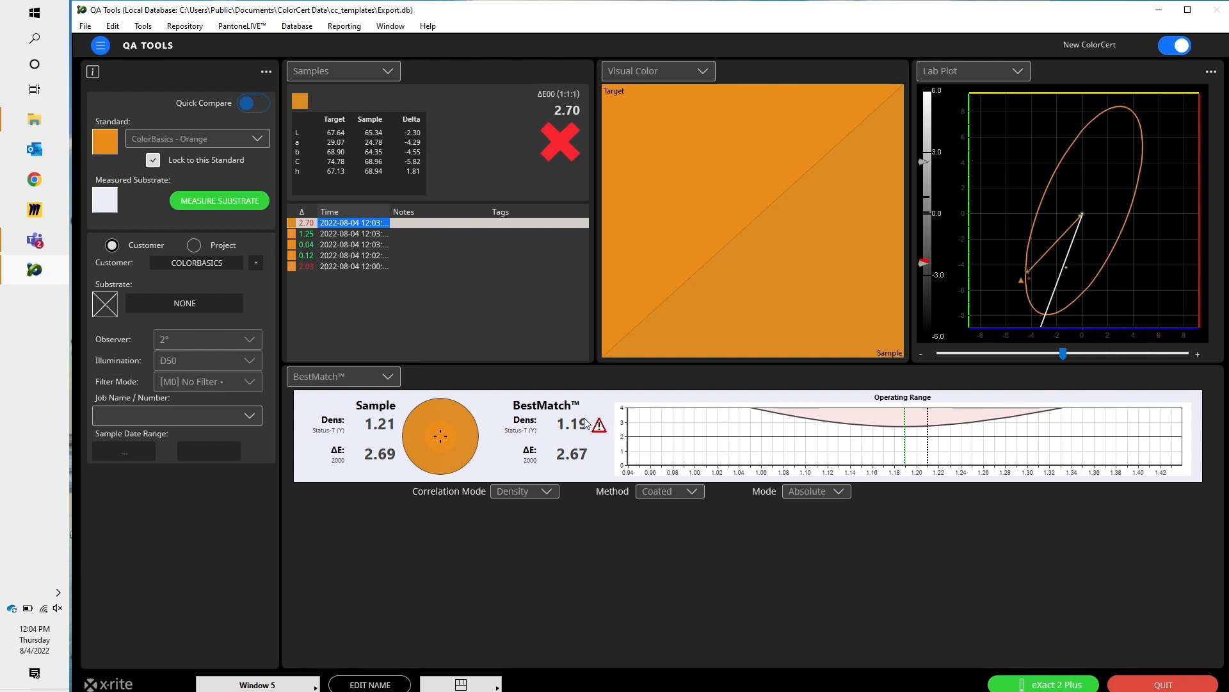
mouse_move(382, 438)
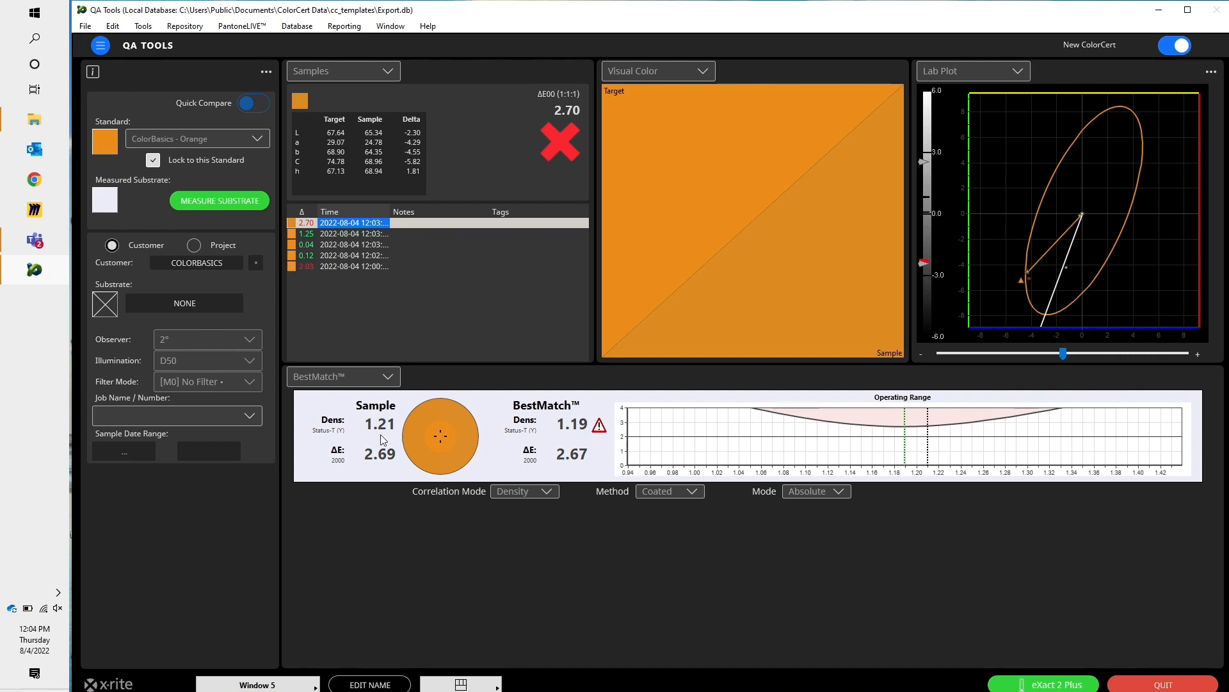
mouse_move(383, 465)
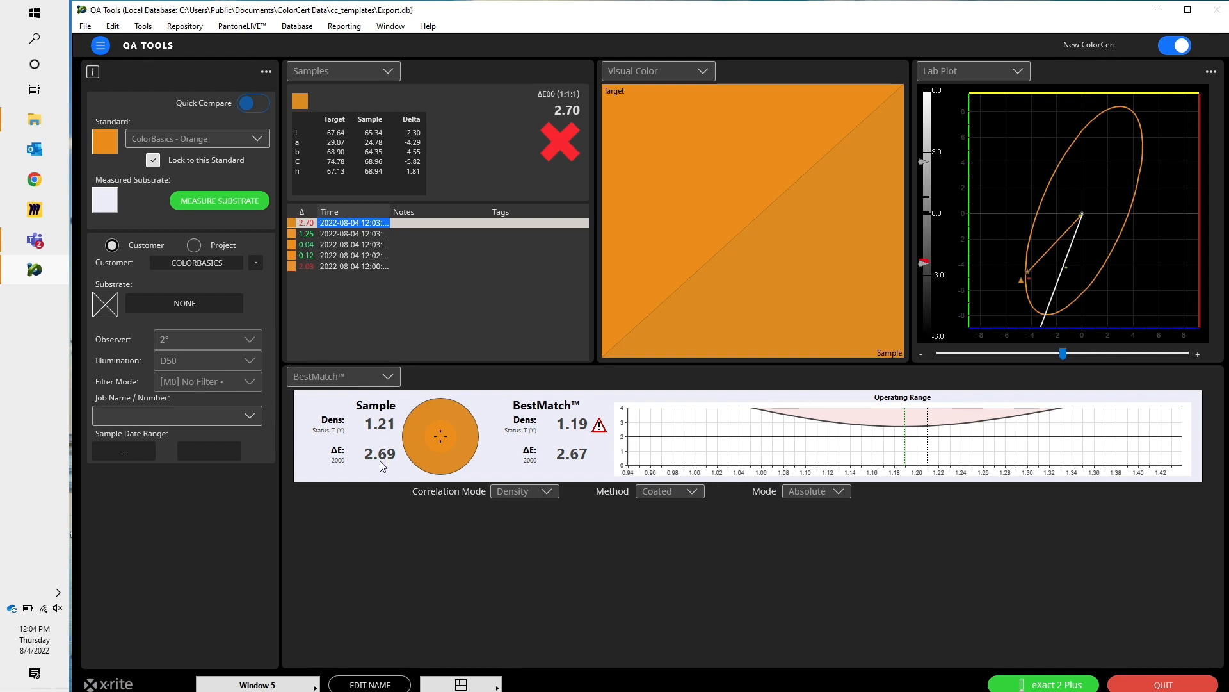
mouse_move(566, 474)
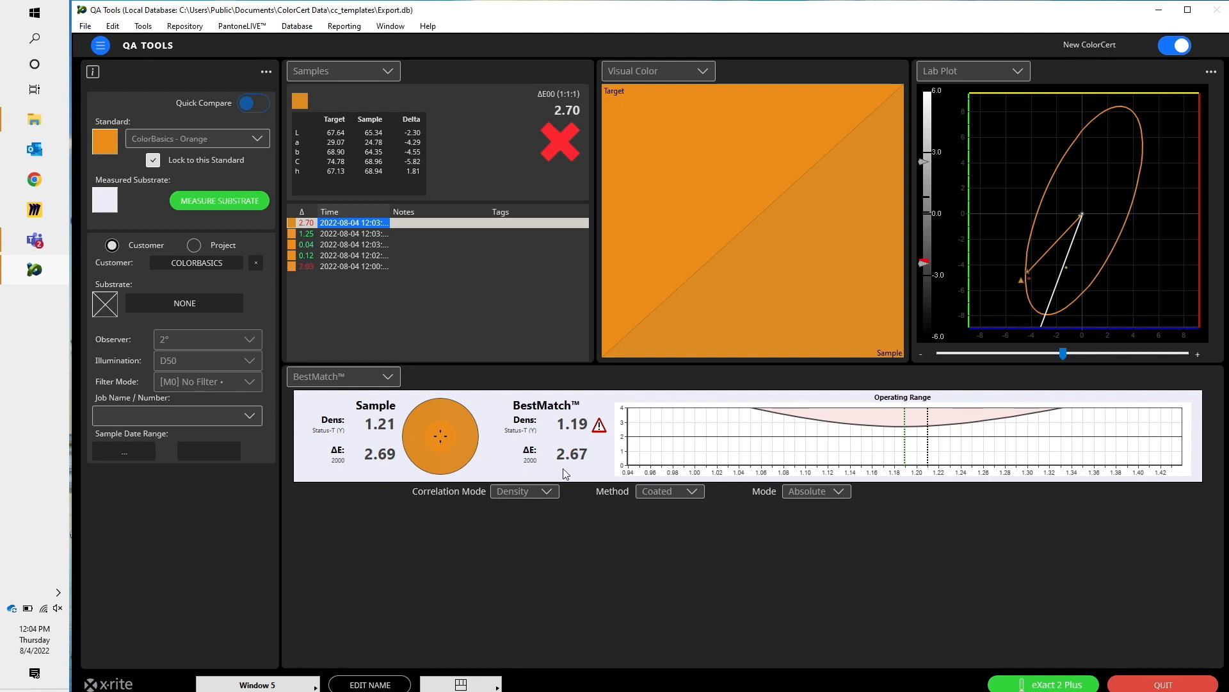
mouse_move(600, 433)
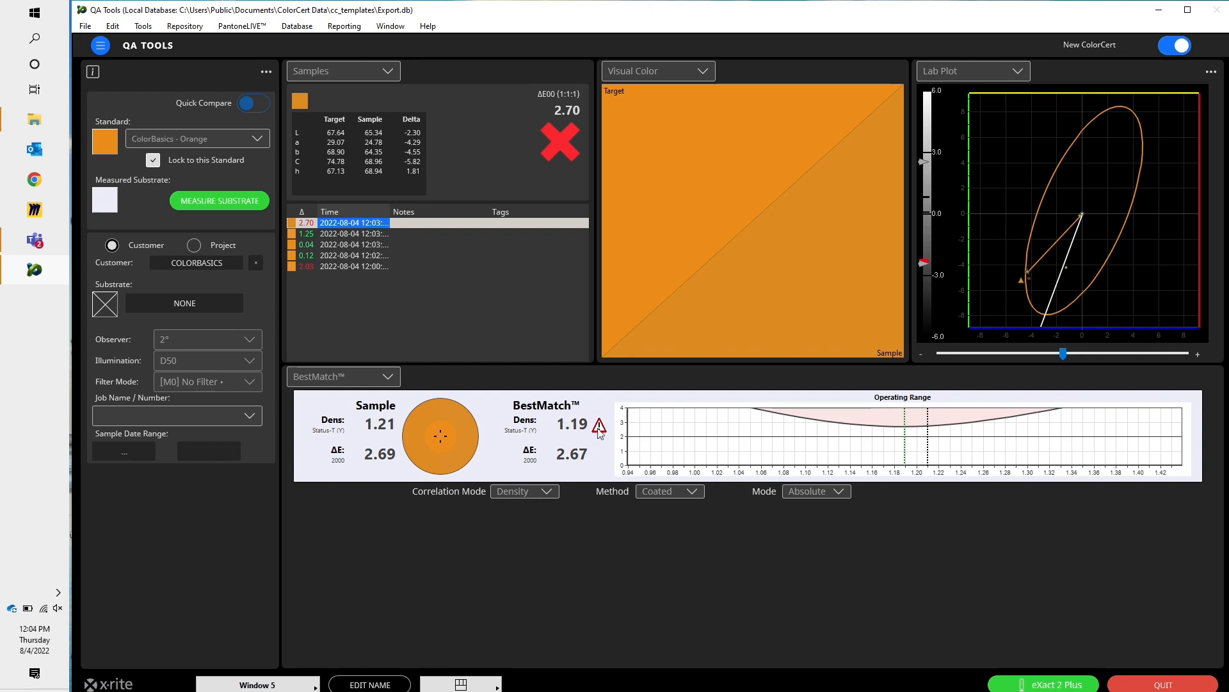